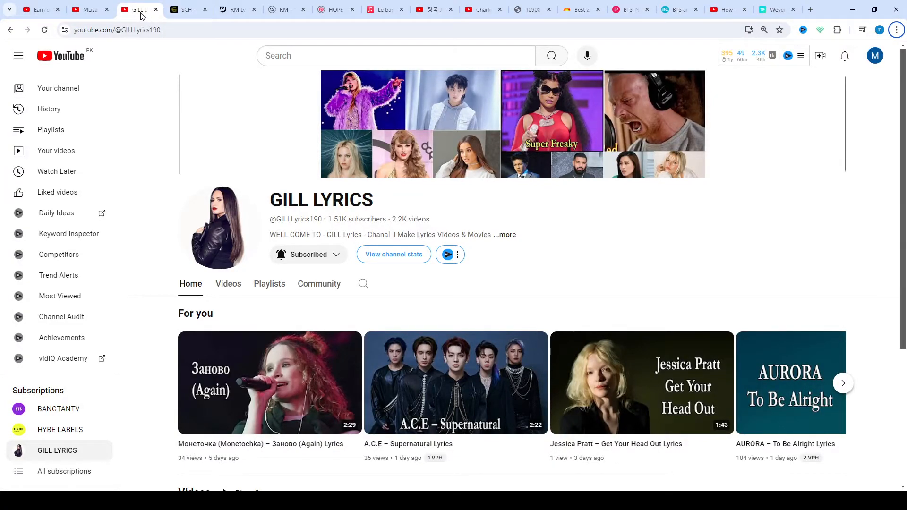
Step: Switch to the SCH – Cannelloni Lyrics tab and scroll down to its album heading
{"action": "left_click", "coordinate": [186, 10]}
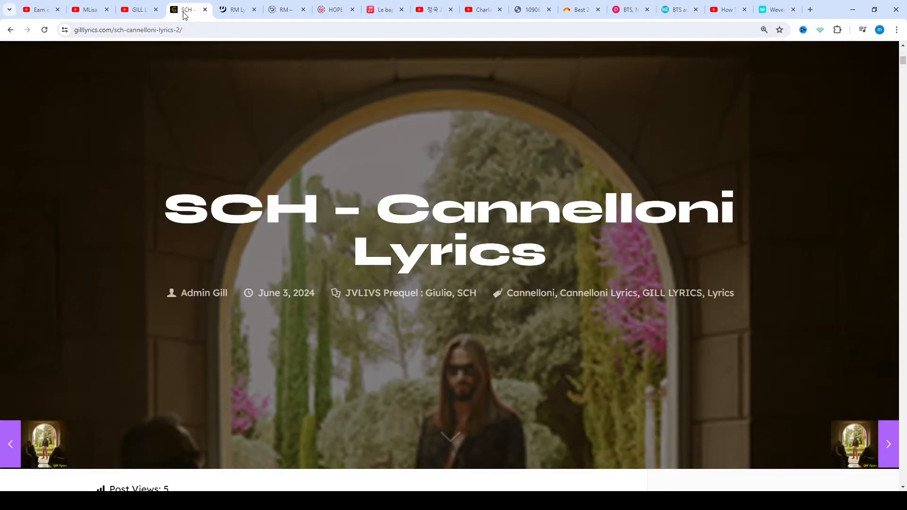
{"action": "scroll", "scroll_direction": "down", "scroll_amount": 3}
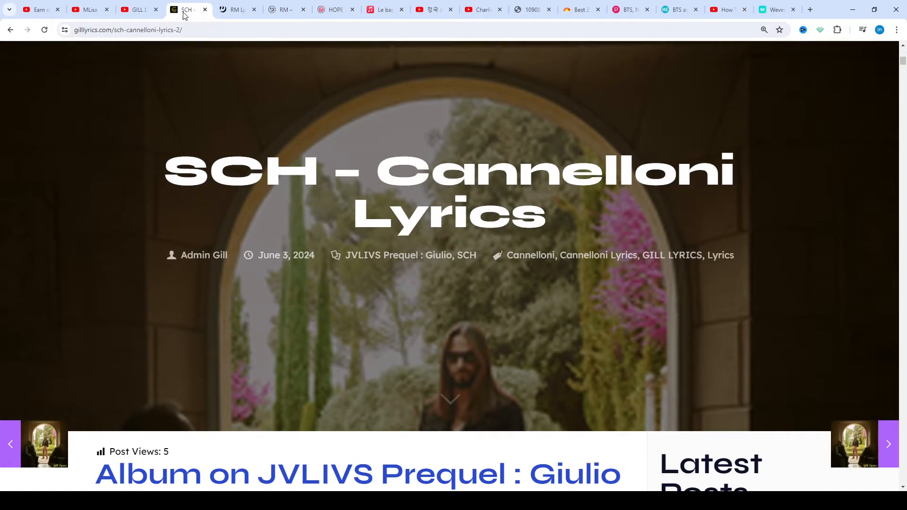
{"action": "scroll", "scroll_direction": "down", "scroll_amount": 3}
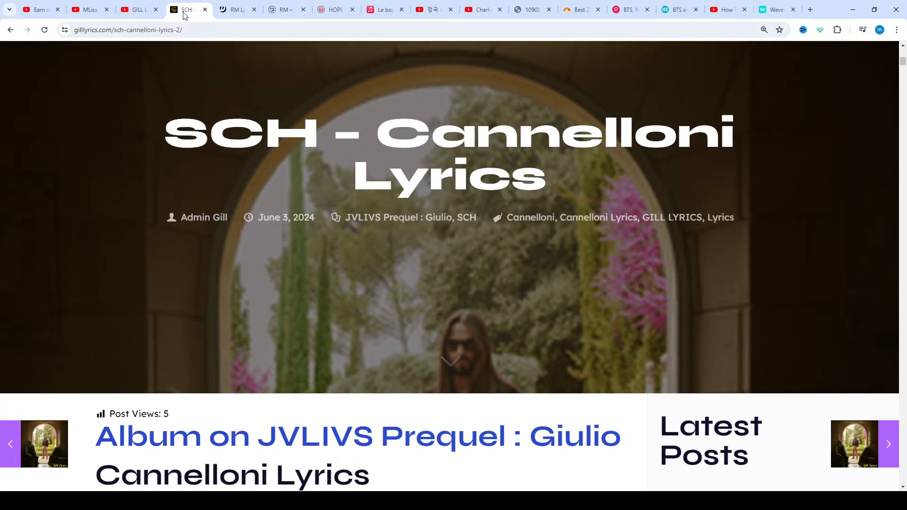
{"action": "scroll", "scroll_direction": "down", "scroll_amount": 3}
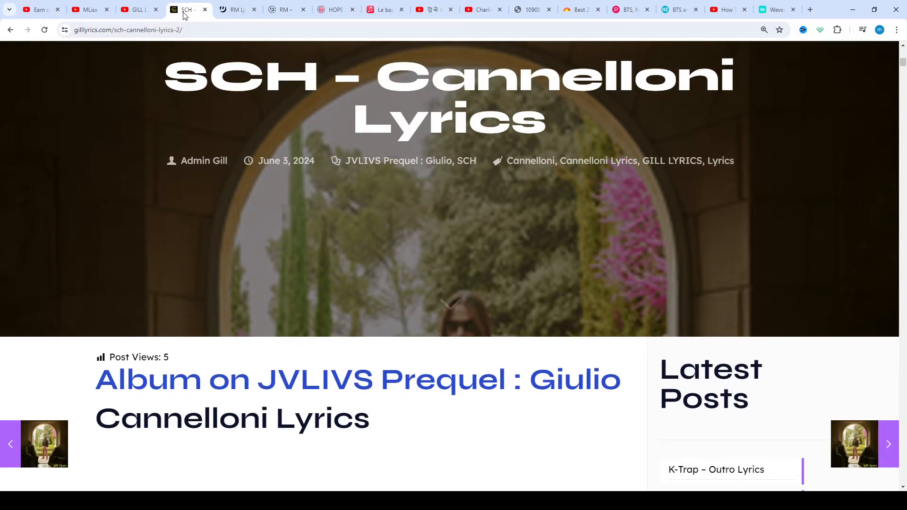
{"action": "scroll", "scroll_direction": "down", "scroll_amount": 3}
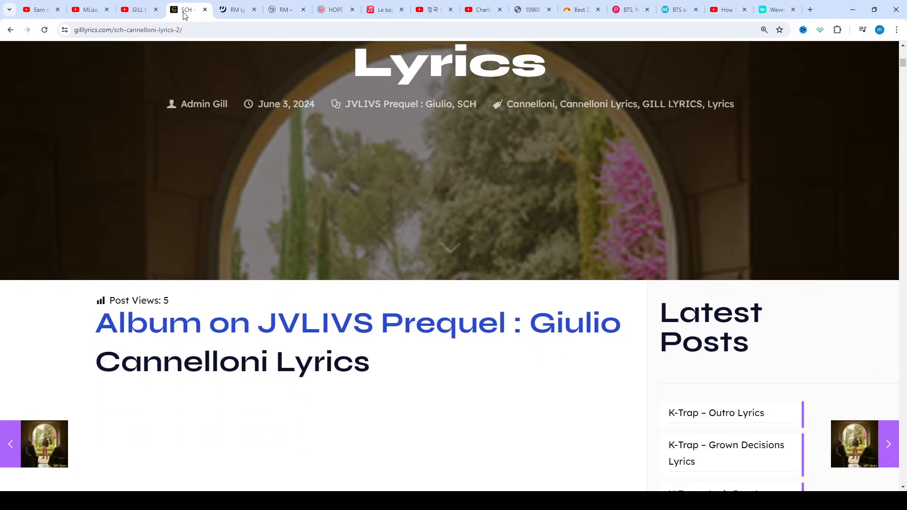
{"action": "scroll", "scroll_direction": "down", "scroll_amount": 3}
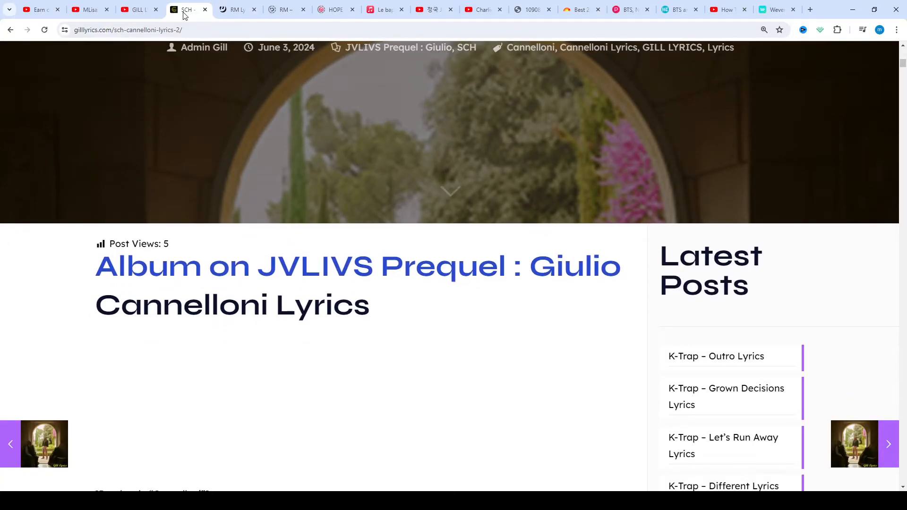
Step: Scroll down the Cannelloni post to the [Intro] lyrics and the start of [Couplet 1]
{"action": "scroll", "scroll_direction": "down", "scroll_amount": 3}
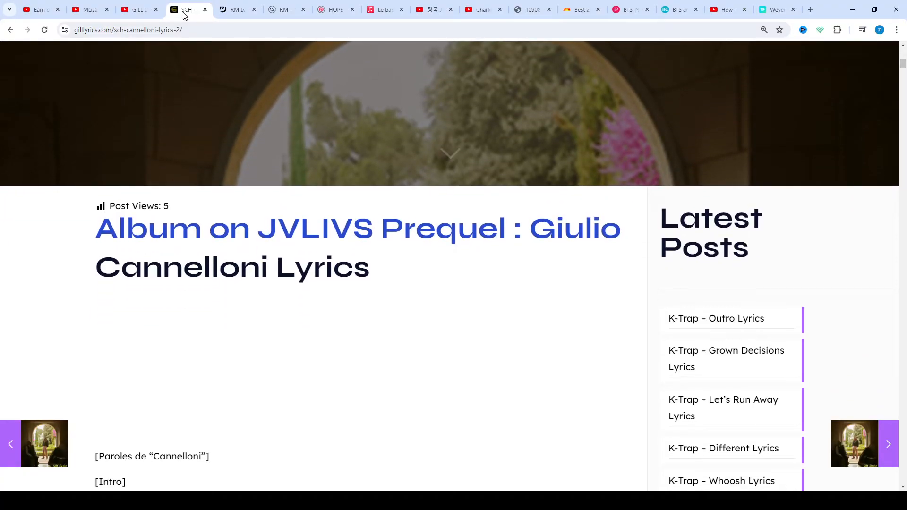
{"action": "scroll", "scroll_direction": "down", "scroll_amount": 3}
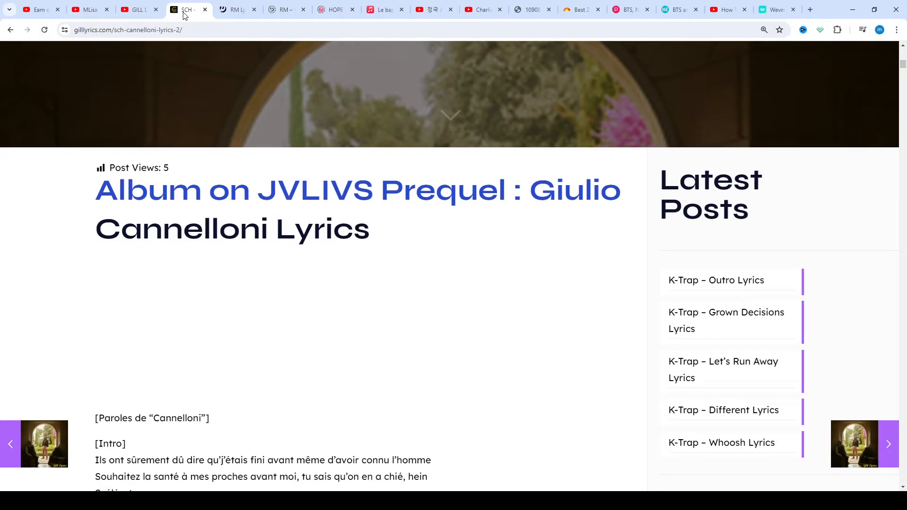
{"action": "scroll", "scroll_direction": "down", "scroll_amount": 3}
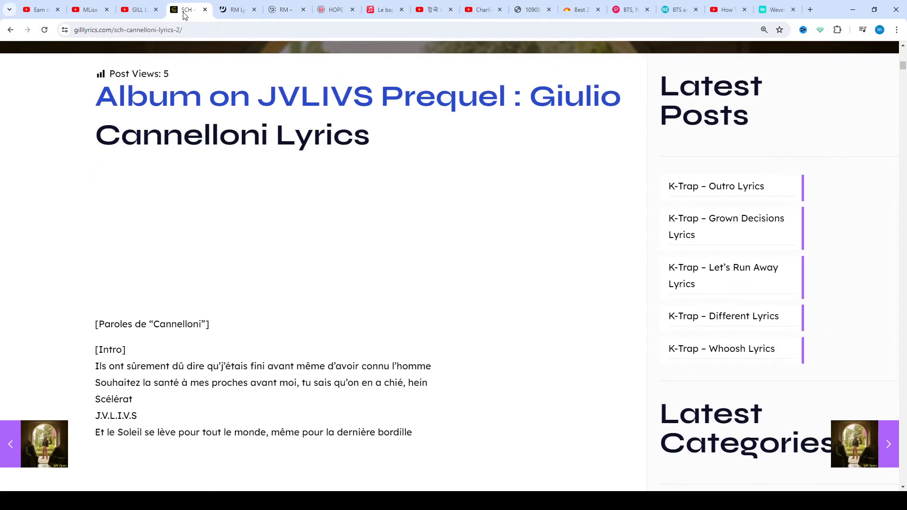
{"action": "scroll", "scroll_direction": "down", "scroll_amount": 3}
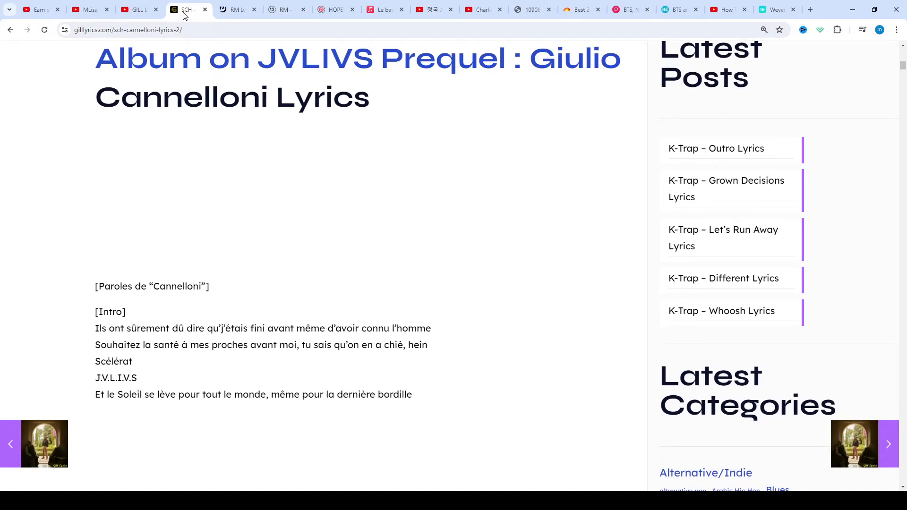
{"action": "scroll", "scroll_direction": "down", "scroll_amount": 3}
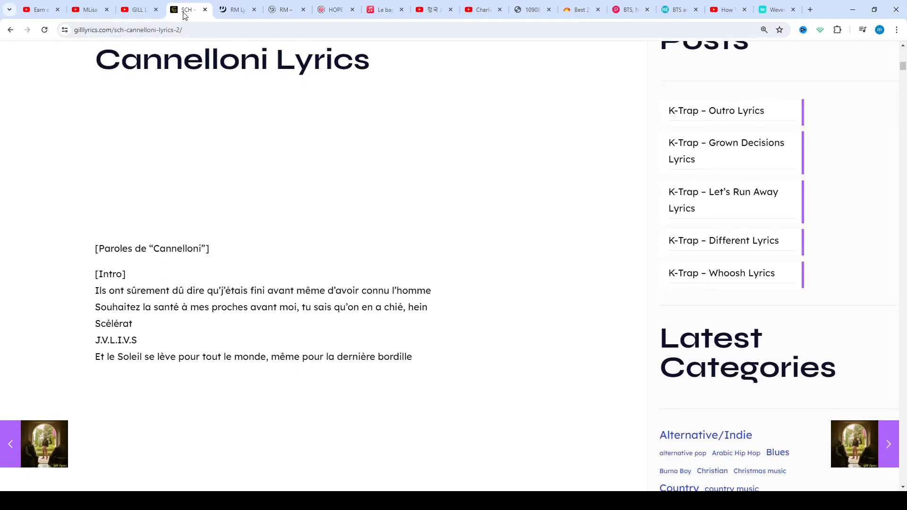
{"action": "scroll", "scroll_direction": "down", "scroll_amount": 3}
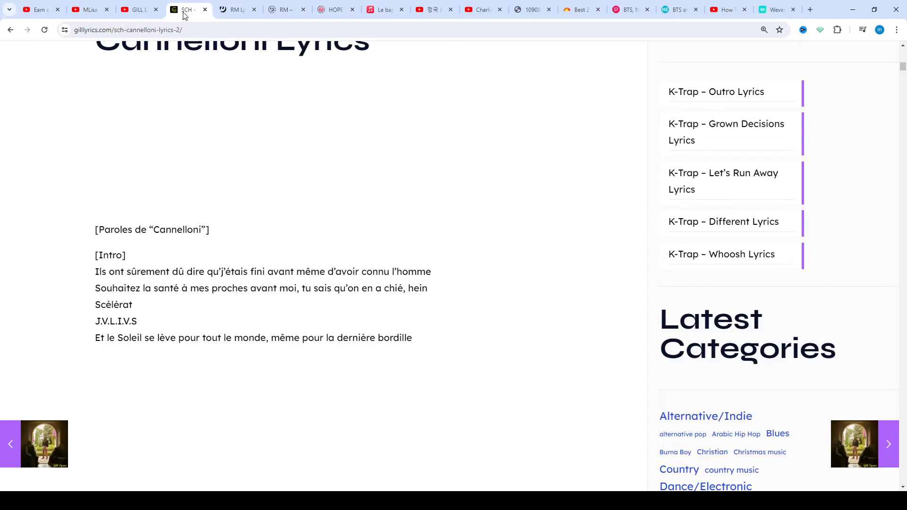
{"action": "scroll", "scroll_direction": "down", "scroll_amount": 3}
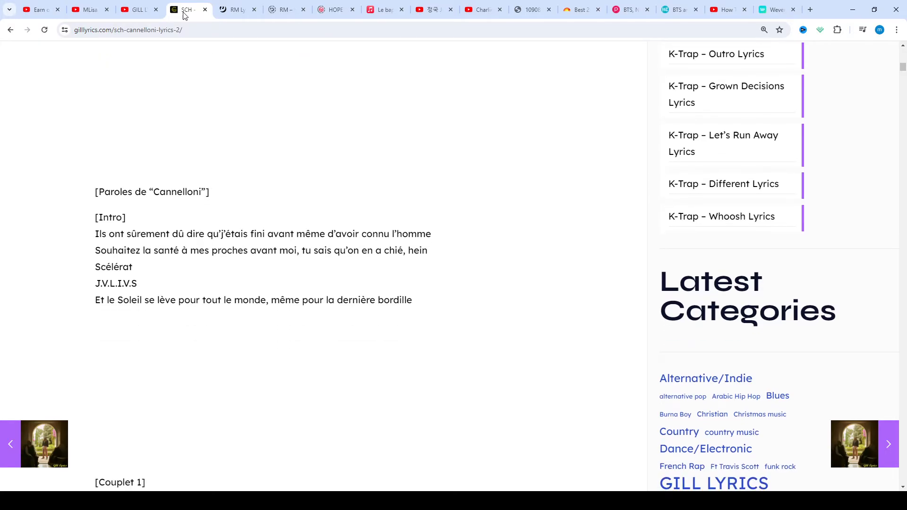
{"action": "scroll", "scroll_direction": "down", "scroll_amount": 3}
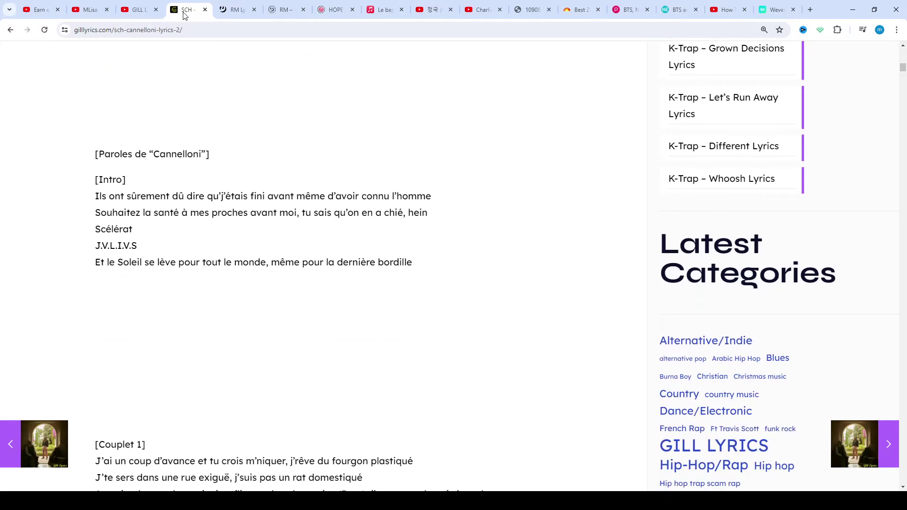
{"action": "scroll", "scroll_direction": "down", "scroll_amount": 3}
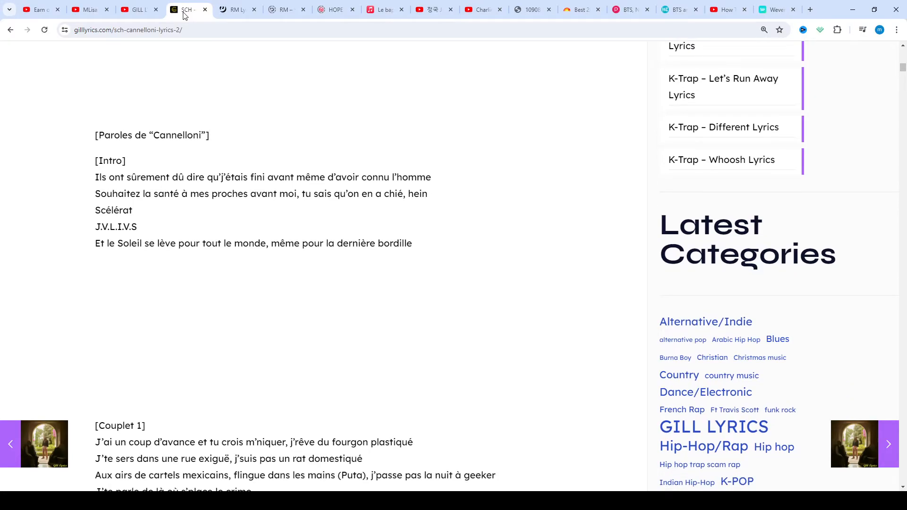
{"action": "scroll", "scroll_direction": "down", "scroll_amount": 3}
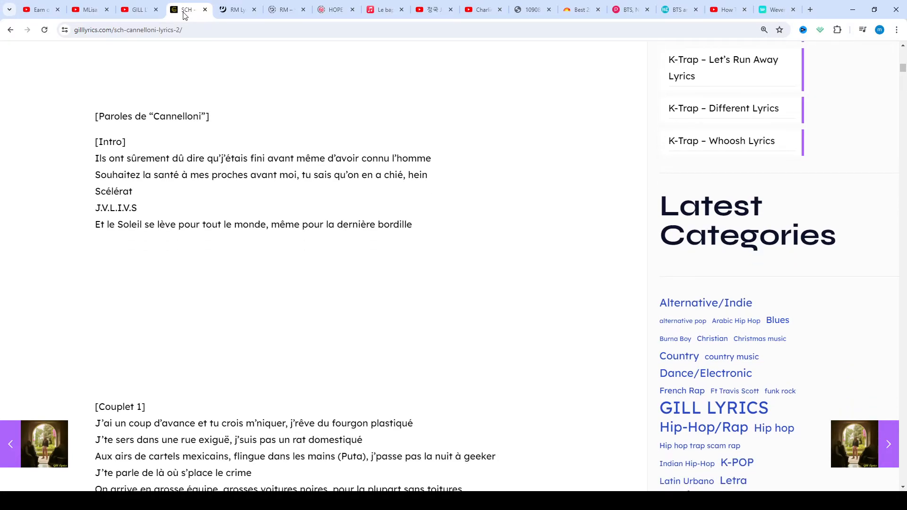
{"action": "scroll", "scroll_direction": "down", "scroll_amount": 3}
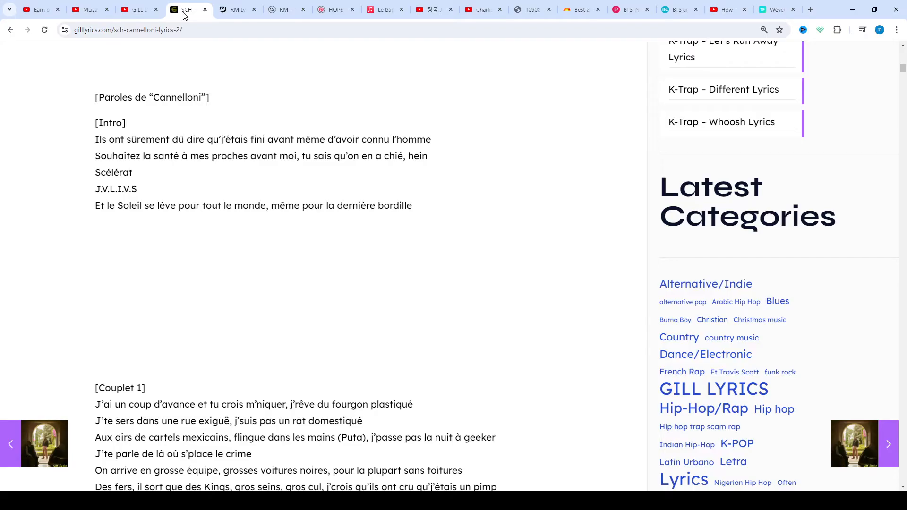
{"action": "scroll", "scroll_direction": "down", "scroll_amount": 3}
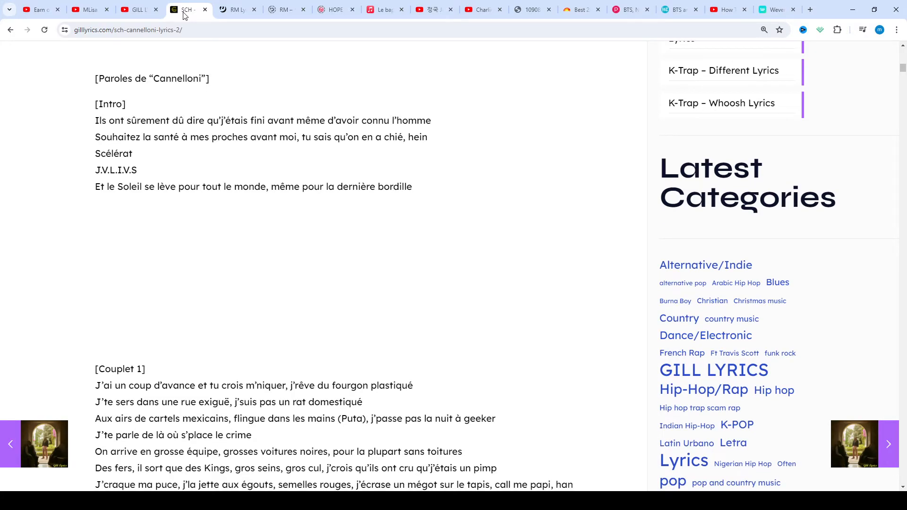
{"action": "scroll", "scroll_direction": "down", "scroll_amount": 3}
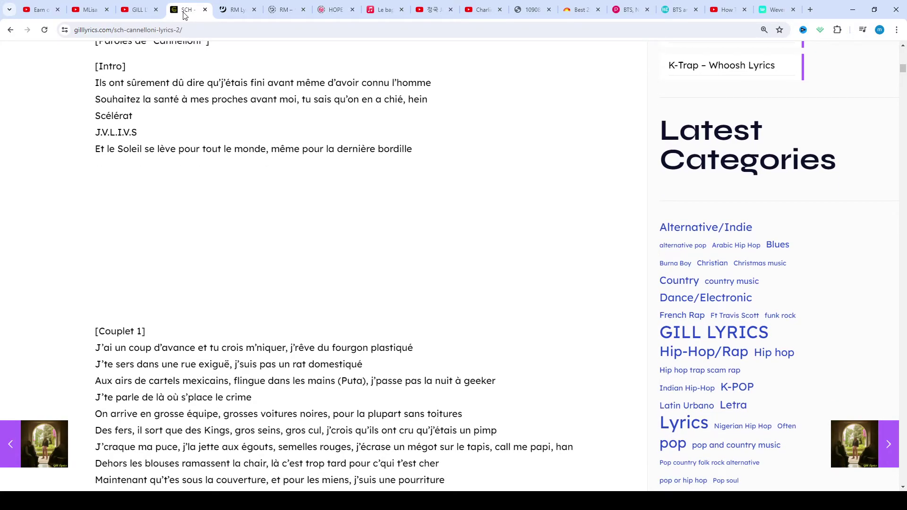
Step: Scroll through the rest of [Couplet 1] until the whole [Refrain] is visible
{"action": "scroll", "scroll_direction": "down", "scroll_amount": 3}
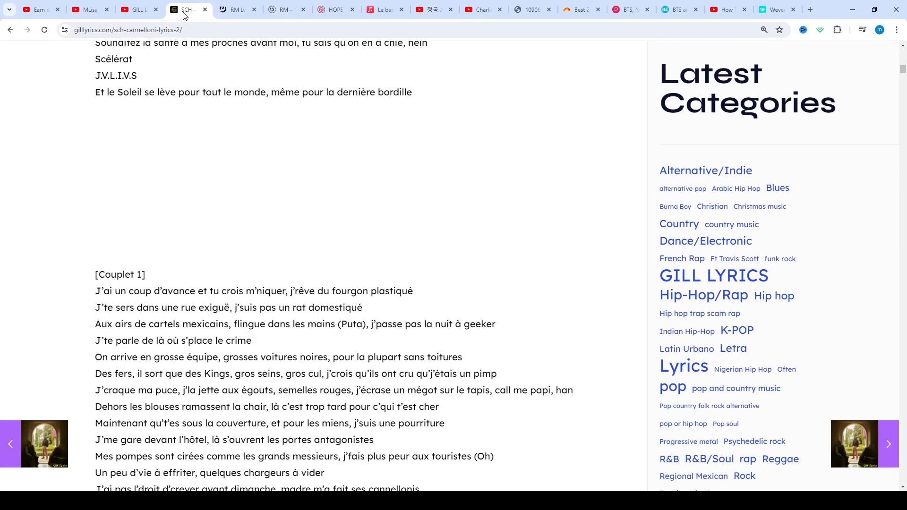
{"action": "scroll", "scroll_direction": "down", "scroll_amount": 3}
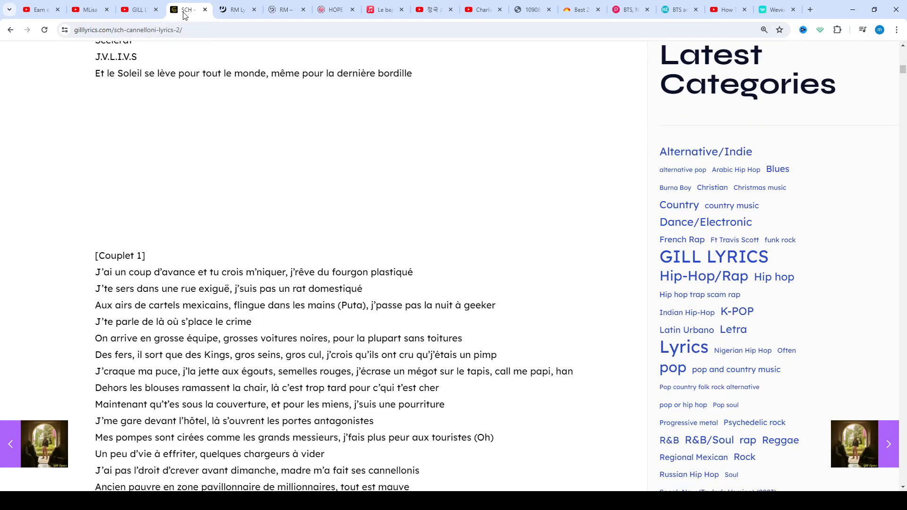
{"action": "scroll", "scroll_direction": "down", "scroll_amount": 3}
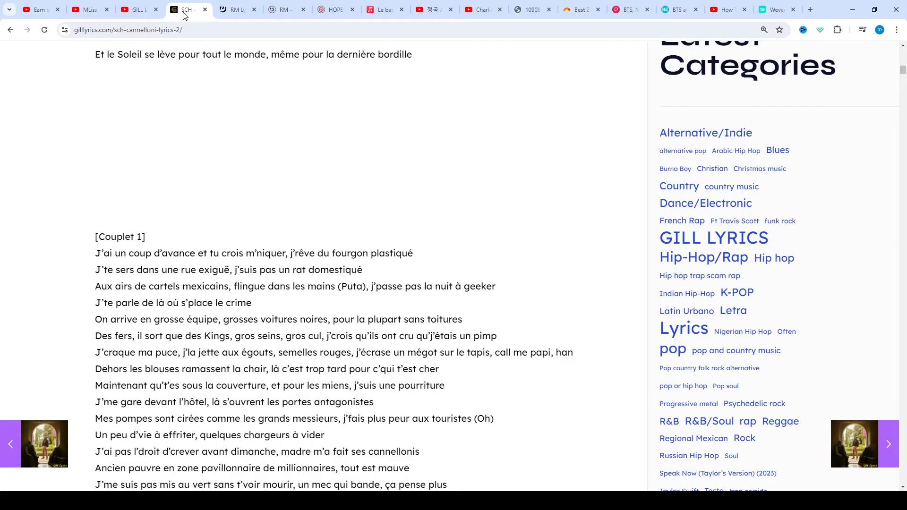
{"action": "scroll", "scroll_direction": "down", "scroll_amount": 3}
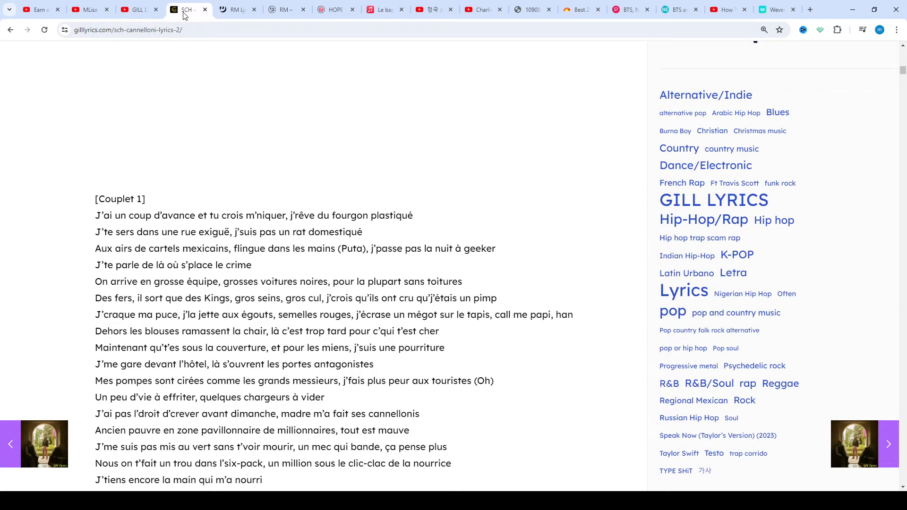
{"action": "scroll", "scroll_direction": "down", "scroll_amount": 3}
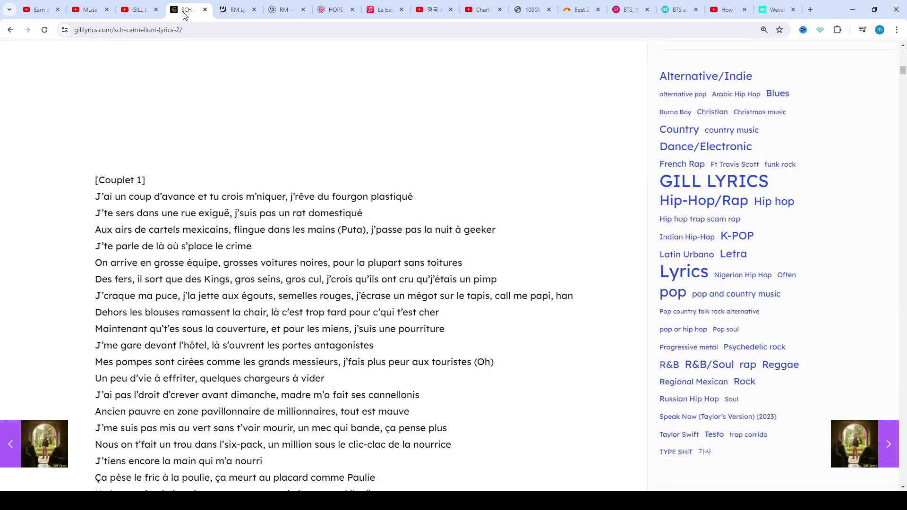
{"action": "scroll", "scroll_direction": "down", "scroll_amount": 3}
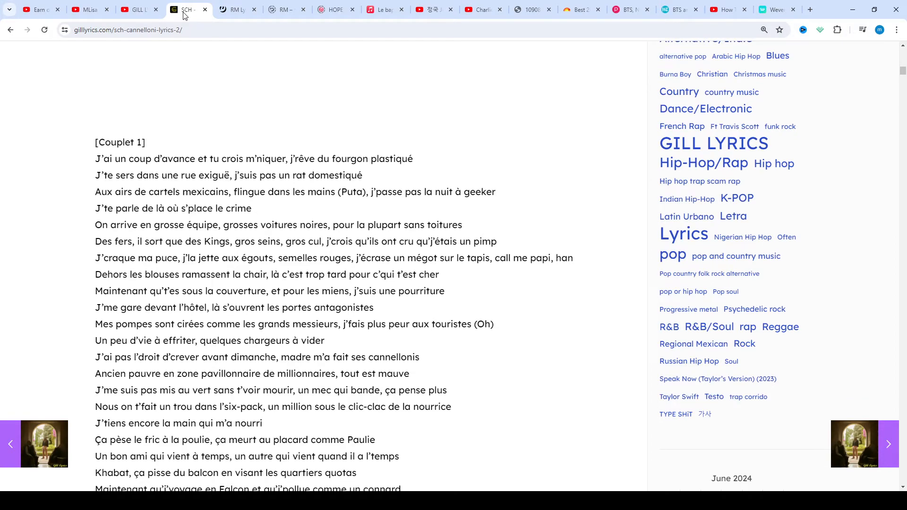
{"action": "scroll", "scroll_direction": "down", "scroll_amount": 3}
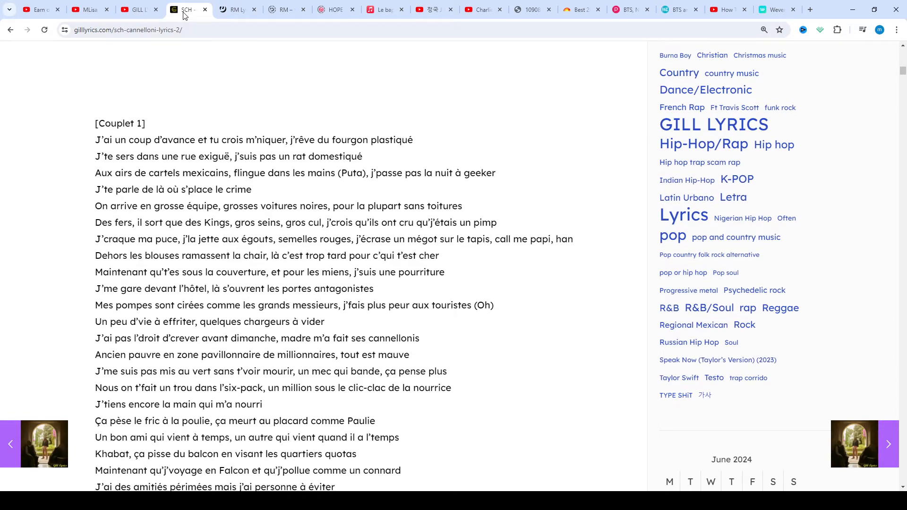
{"action": "scroll", "scroll_direction": "down", "scroll_amount": 3}
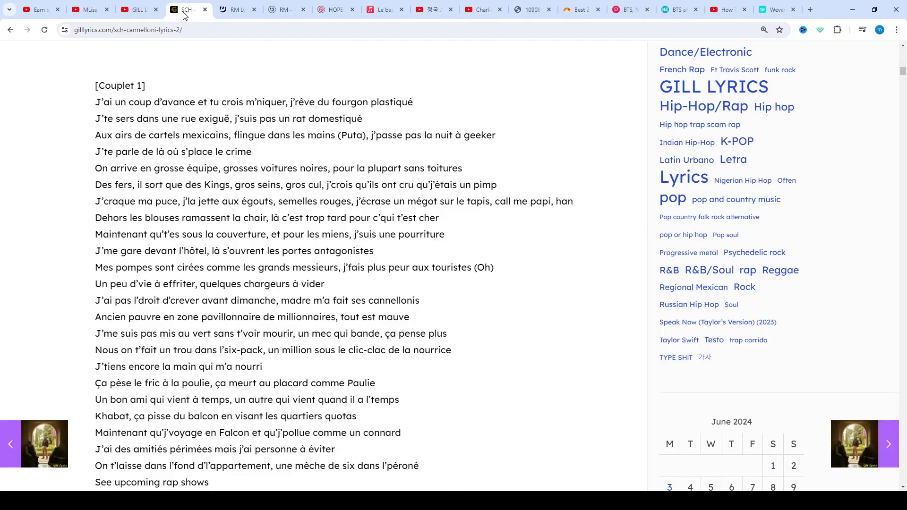
{"action": "scroll", "scroll_direction": "down", "scroll_amount": 3}
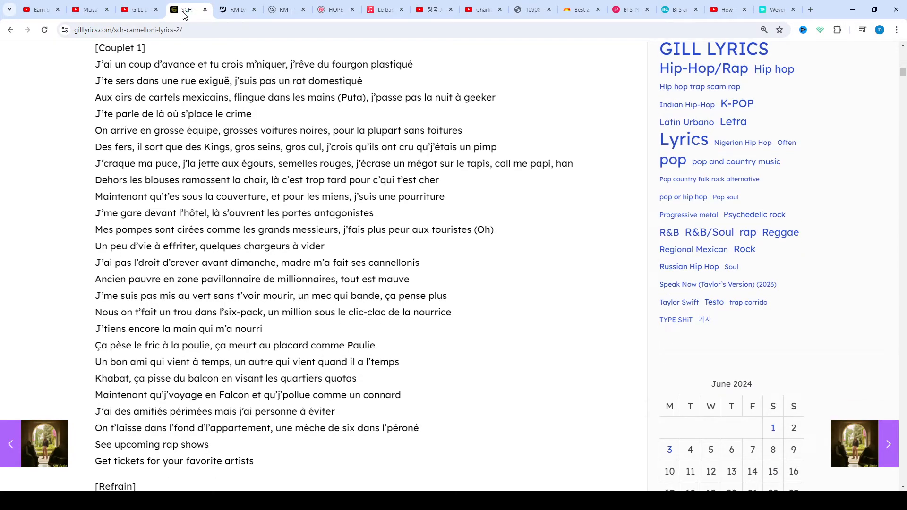
{"action": "scroll", "scroll_direction": "down", "scroll_amount": 3}
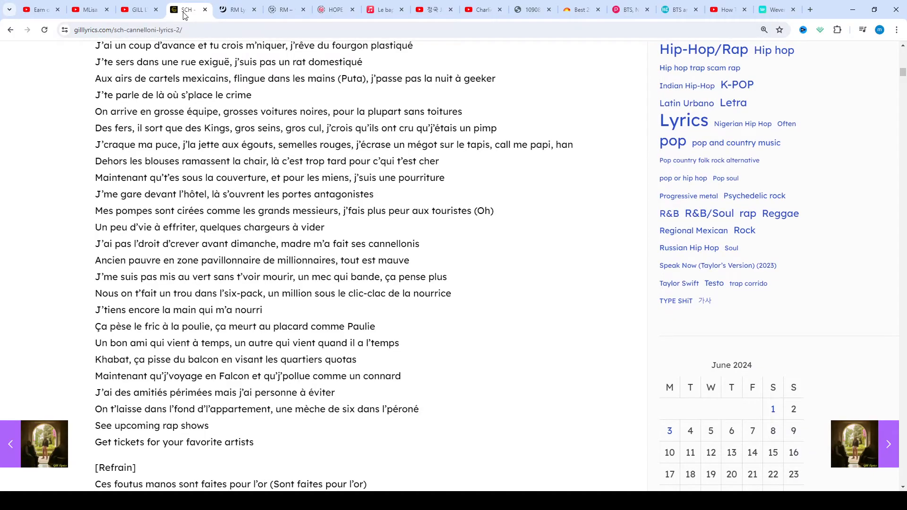
{"action": "scroll", "scroll_direction": "down", "scroll_amount": 3}
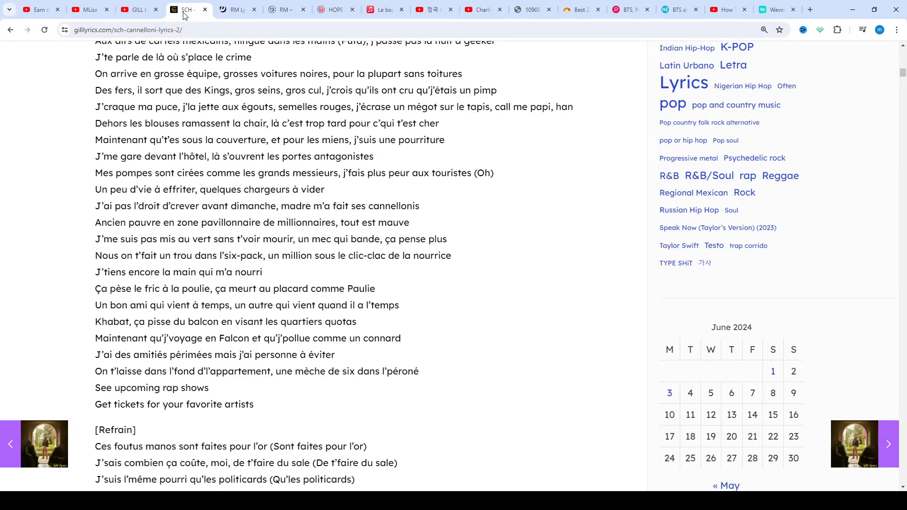
{"action": "scroll", "scroll_direction": "down", "scroll_amount": 3}
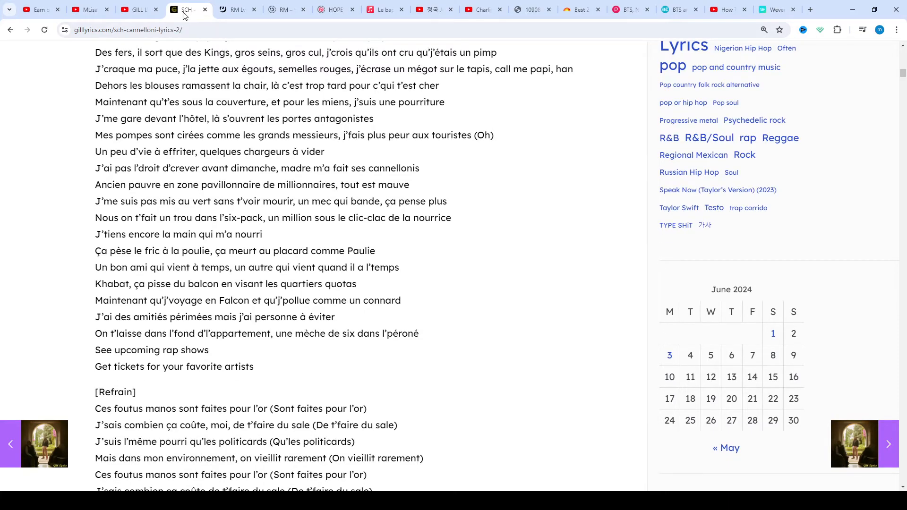
{"action": "scroll", "scroll_direction": "down", "scroll_amount": 3}
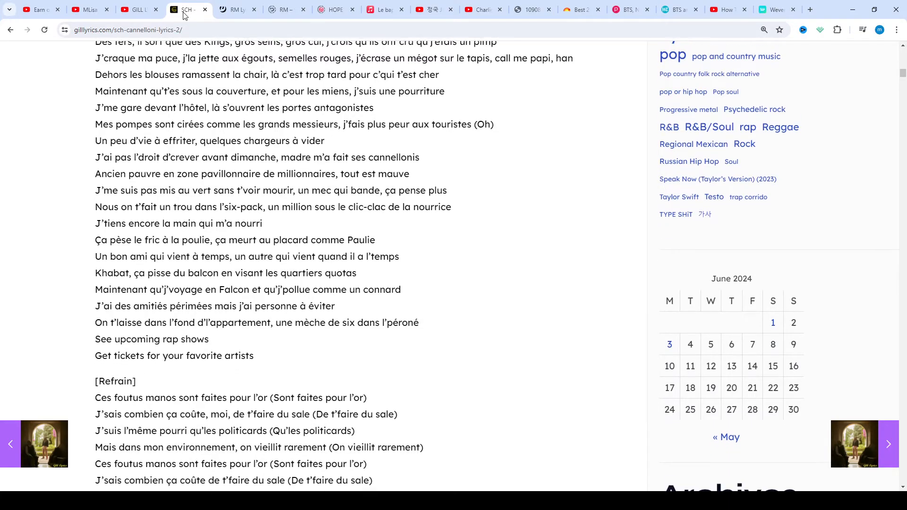
{"action": "scroll", "scroll_direction": "down", "scroll_amount": 3}
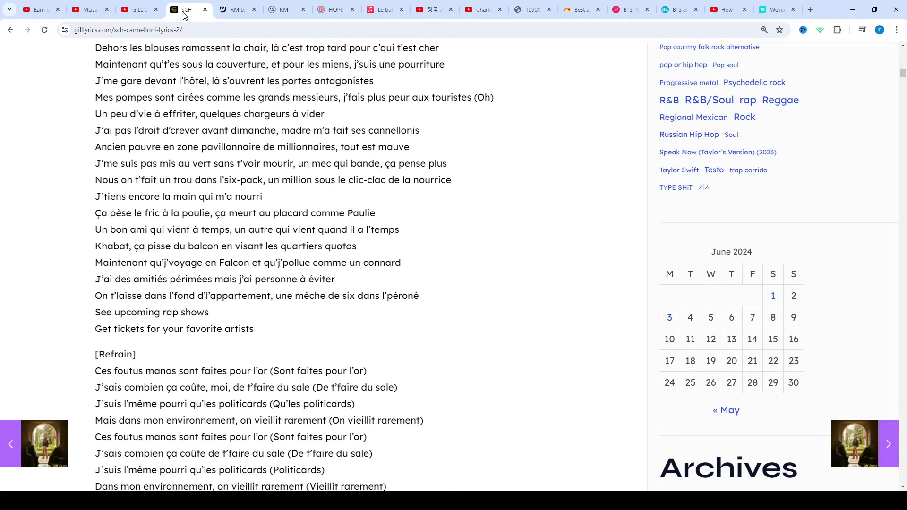
{"action": "scroll", "scroll_direction": "down", "scroll_amount": 3}
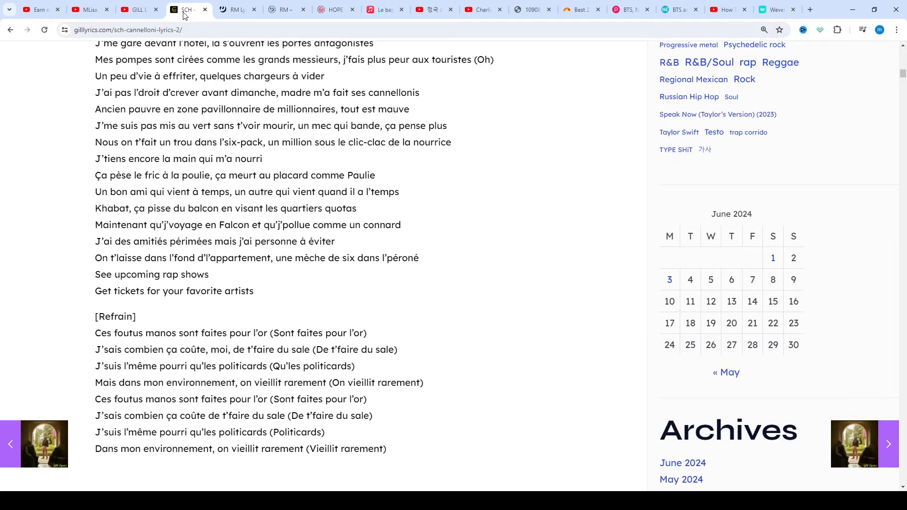
{"action": "scroll", "scroll_direction": "down", "scroll_amount": 3}
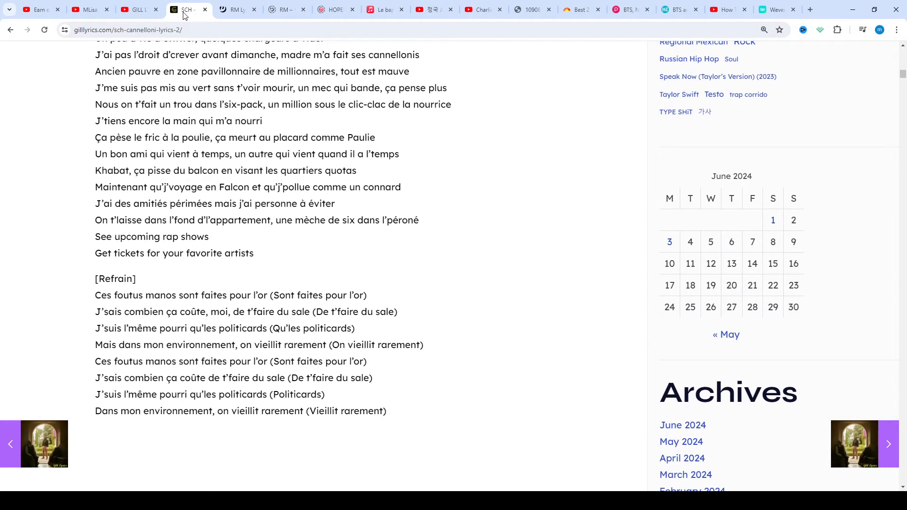